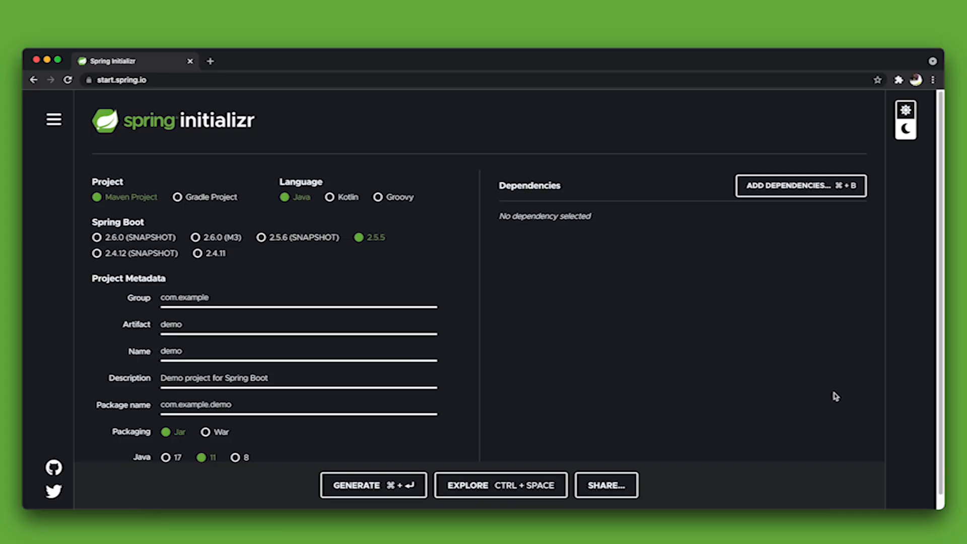
- Add RSocket and Spring Reactive Web dependencies and name the artifact alltogethernow
{"action": "type", "text": "rs"}
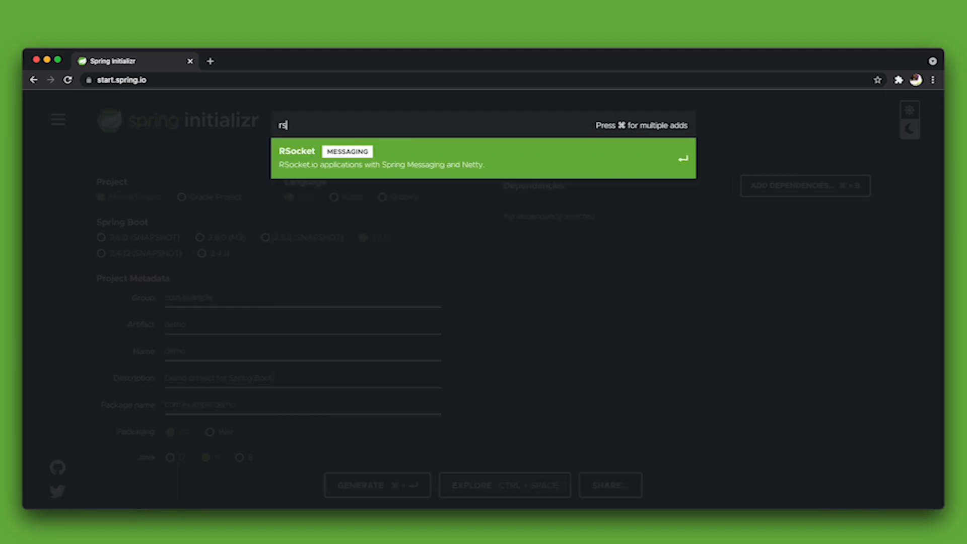
{"action": "key", "text": "Enter"}
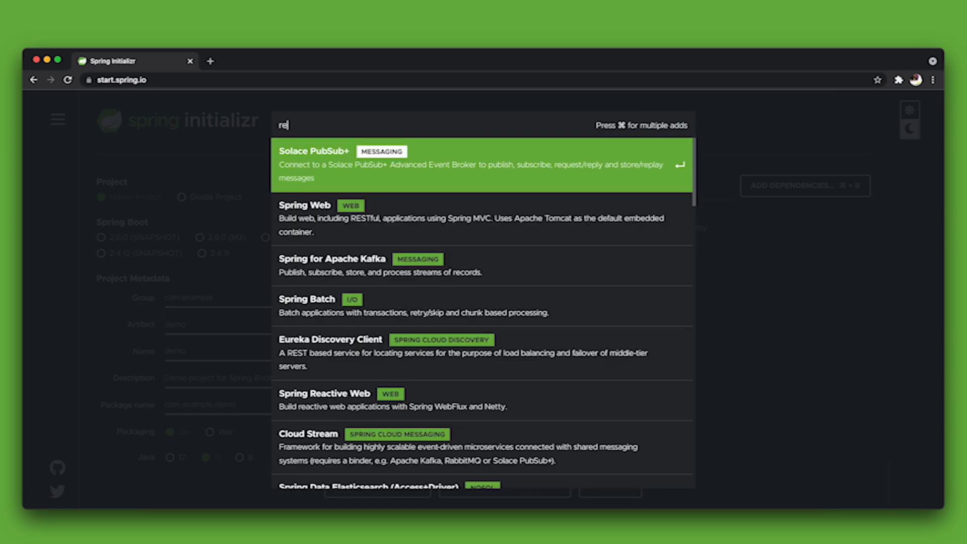
{"action": "type", "text": "g"}
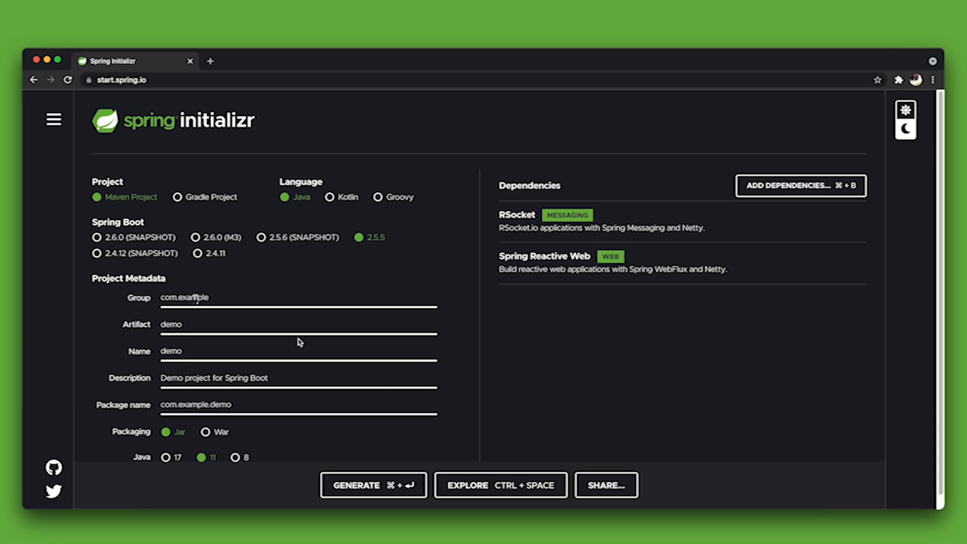
{"action": "type", "text": "alltoget"}
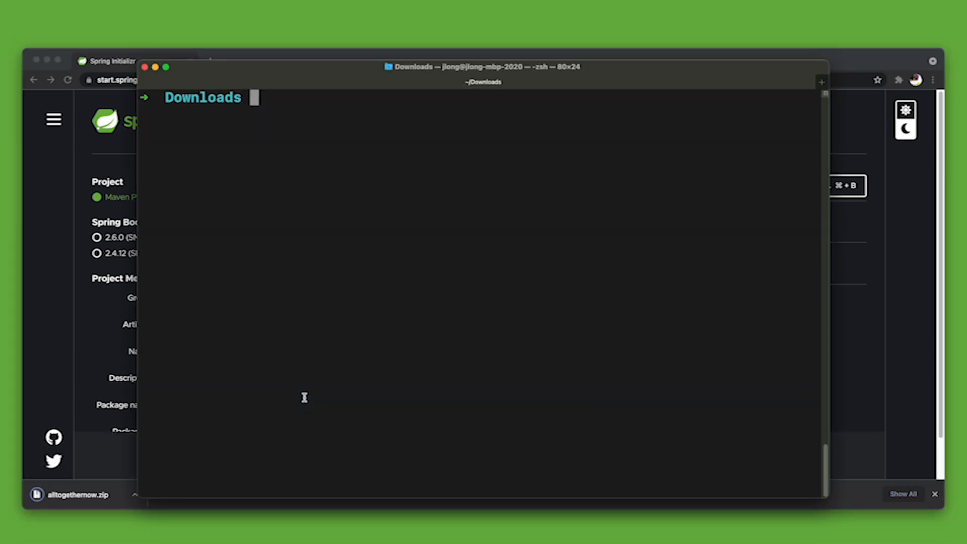
- Unzip alltogethernow.zip and open the project in IntelliJ IDEA via the uo command
{"action": "type", "text": "uo"}
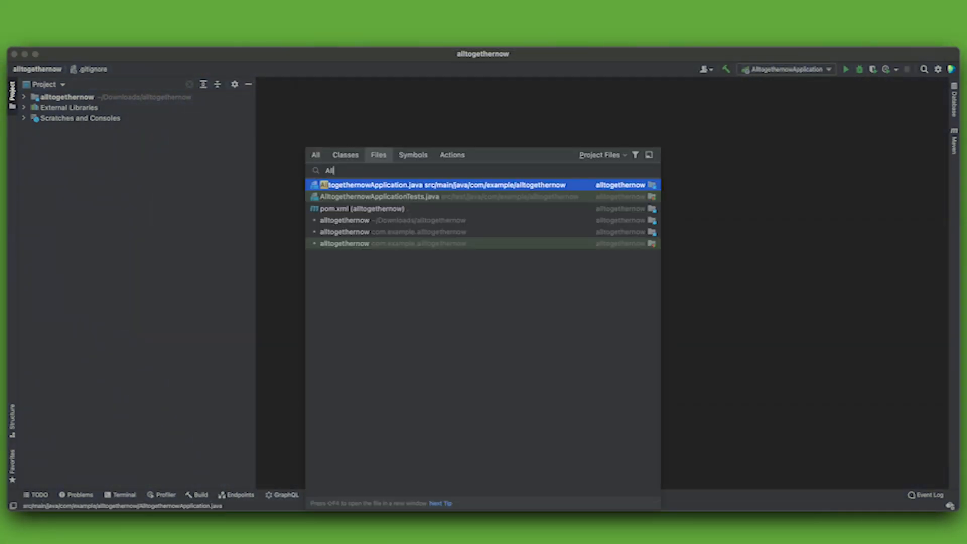
{"action": "left_click", "coordinate": [438, 185]}
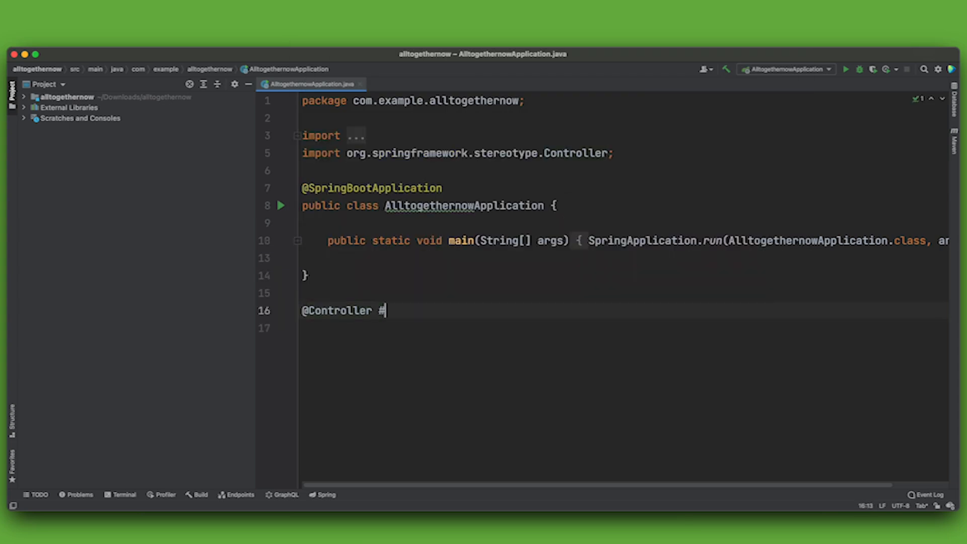
{"action": "type", "text": "@ResponseBody"}
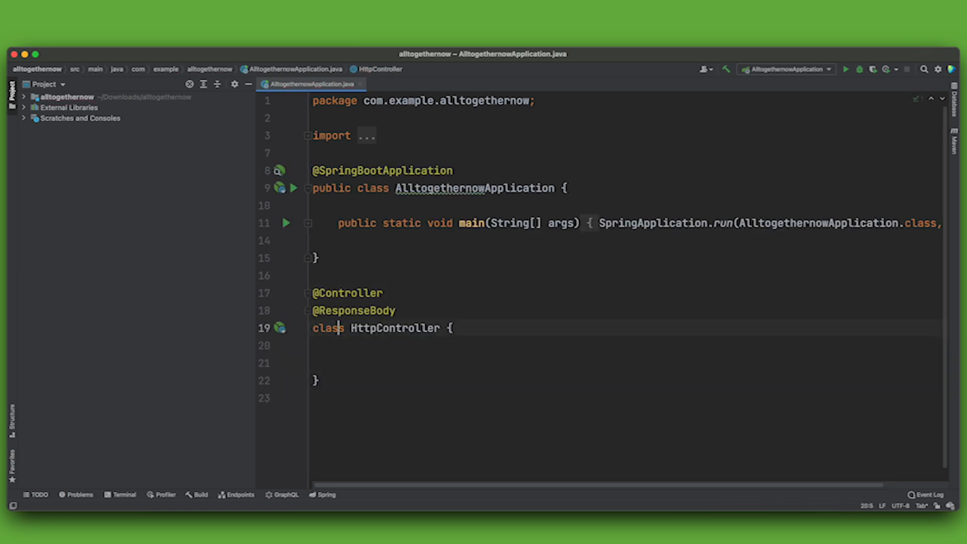
{"action": "type", "text": "@Controller"}
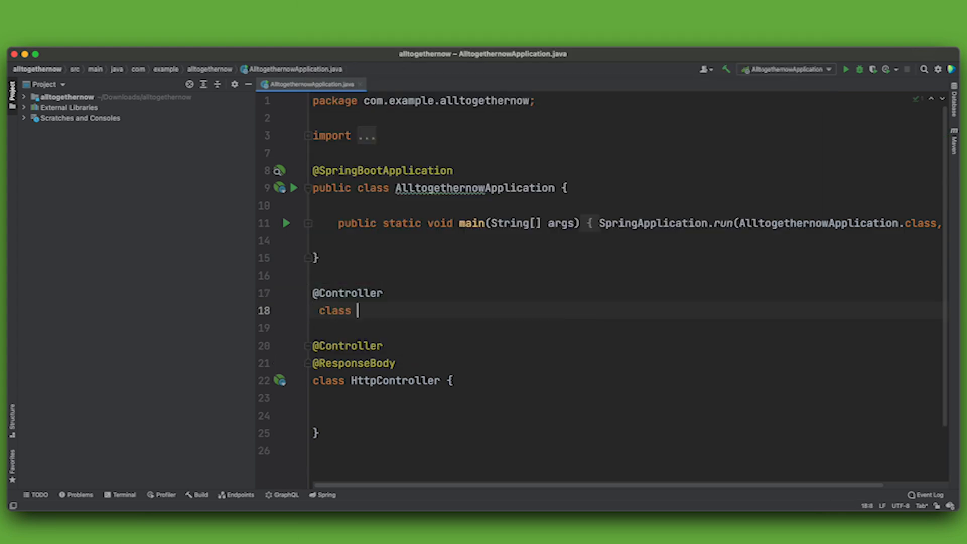
{"action": "type", "text": "RSocketCn"}
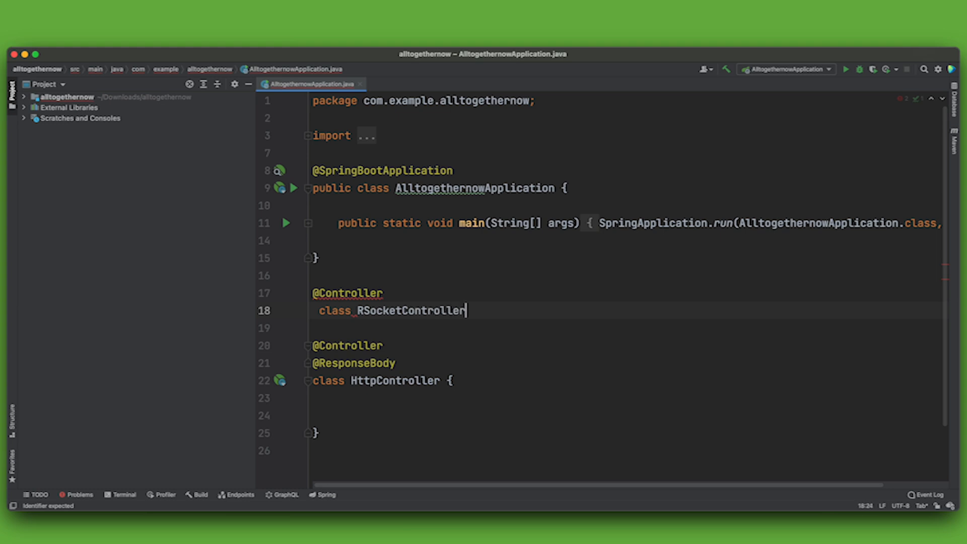
{"action": "type", "text": "{}"}
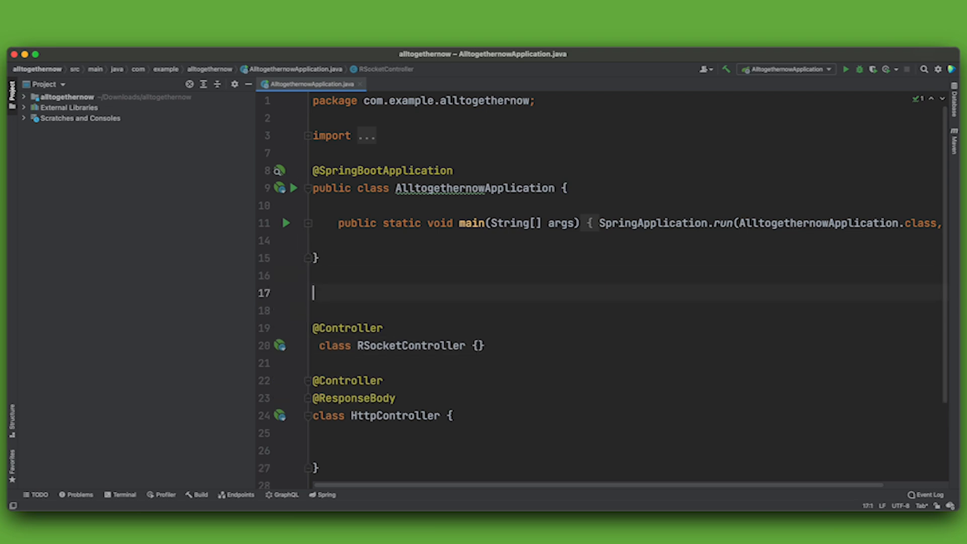
{"action": "type", "text": "reco"}
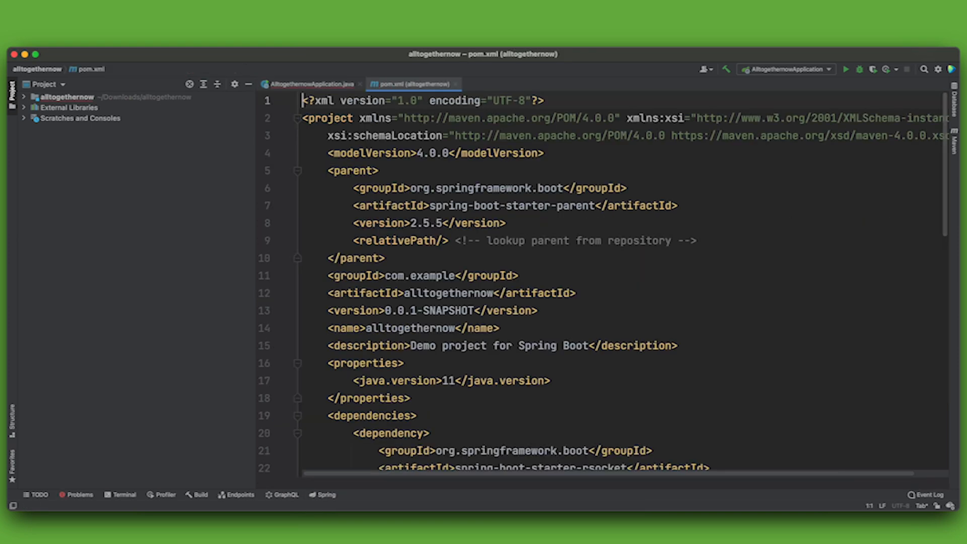
- Declare record Greeting(String name){} in the application source file
{"action": "left_click", "coordinate": [451, 381]}
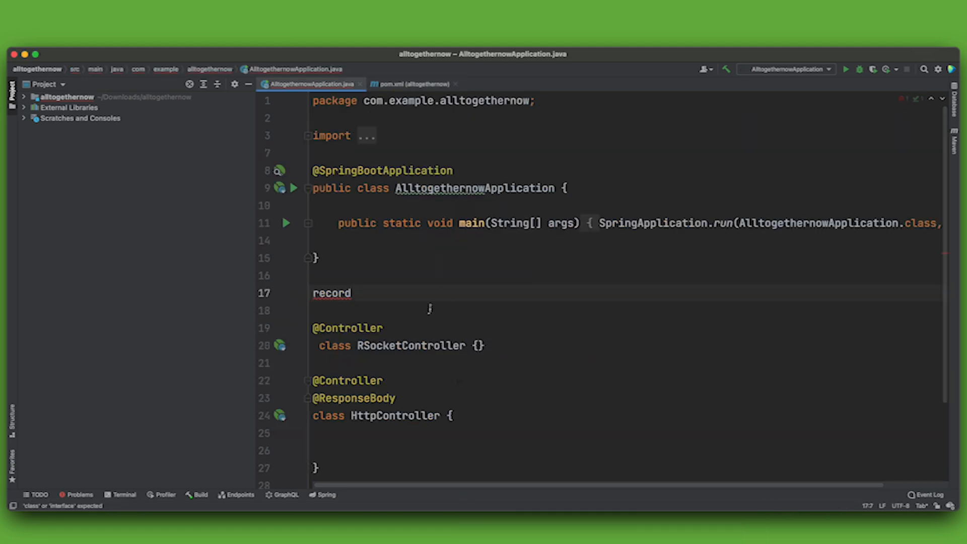
{"action": "type", "text": "Gr"}
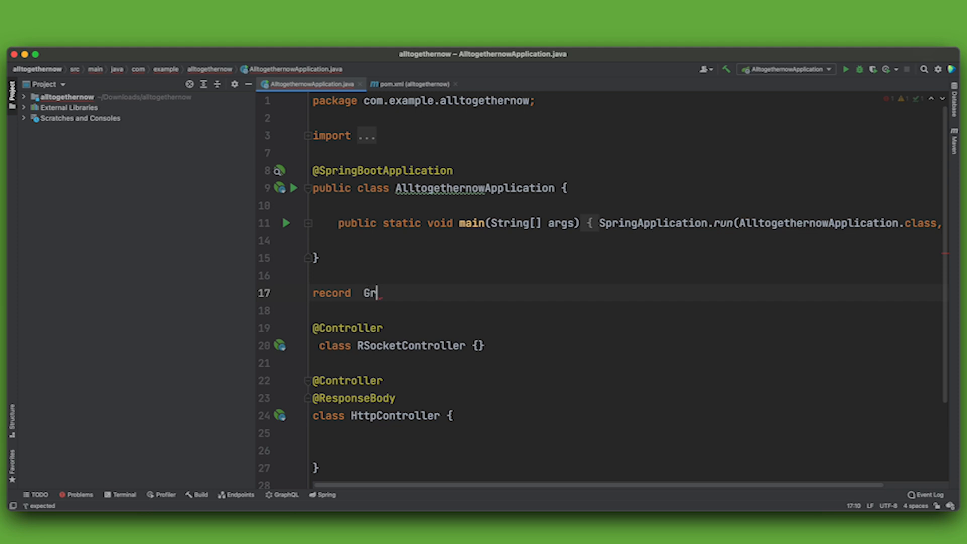
{"action": "type", "text": "eeting (String na"}
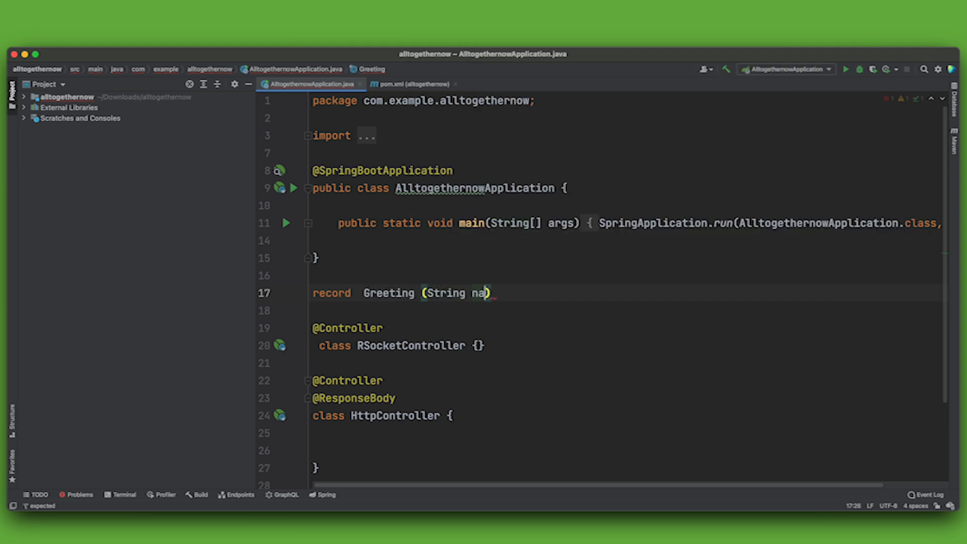
{"action": "type", "text": "me){}"}
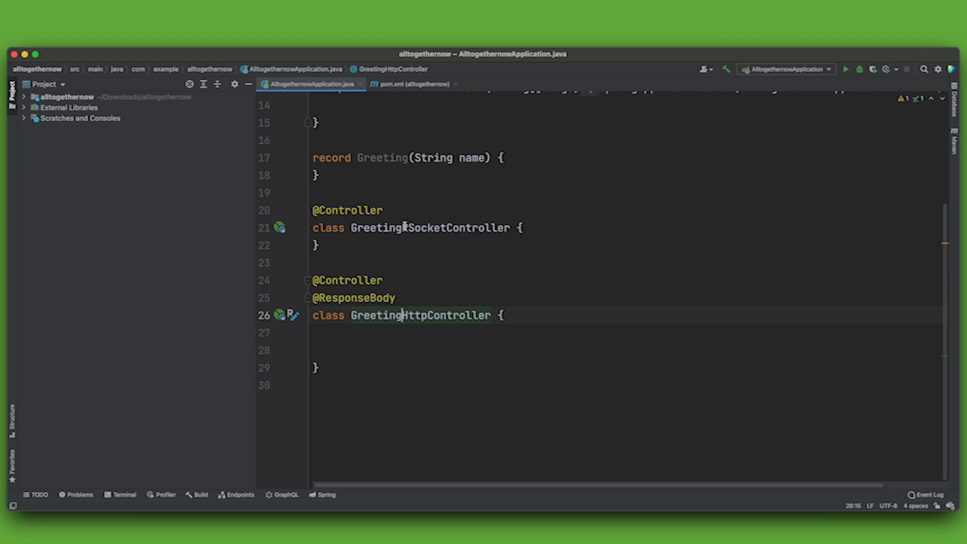
- Select the GreetingRSocketController class name to rename it RSocketController
{"action": "double_click", "coordinate": [453, 228]}
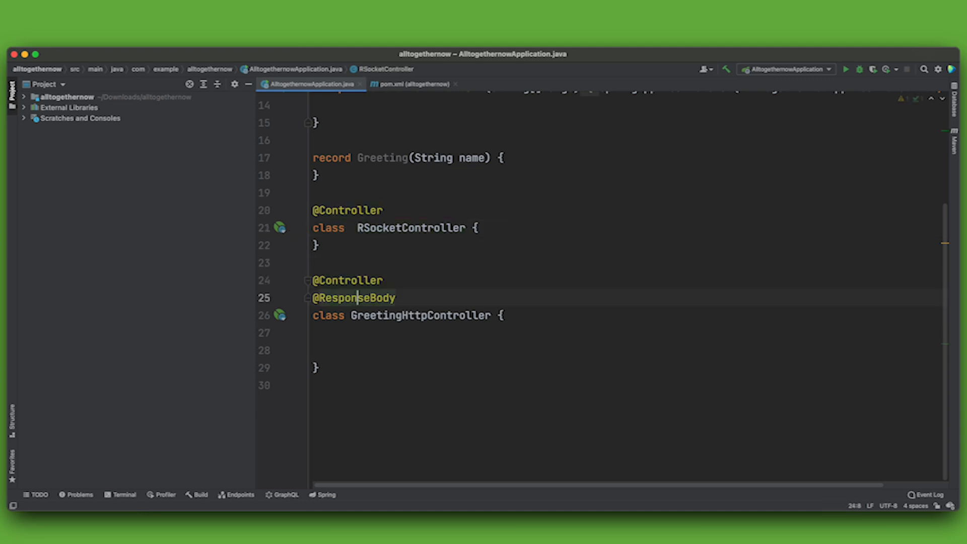
- Rename GreetingHttpController to HttpController and move to the line after the Greeting record
{"action": "double_click", "coordinate": [405, 315]}
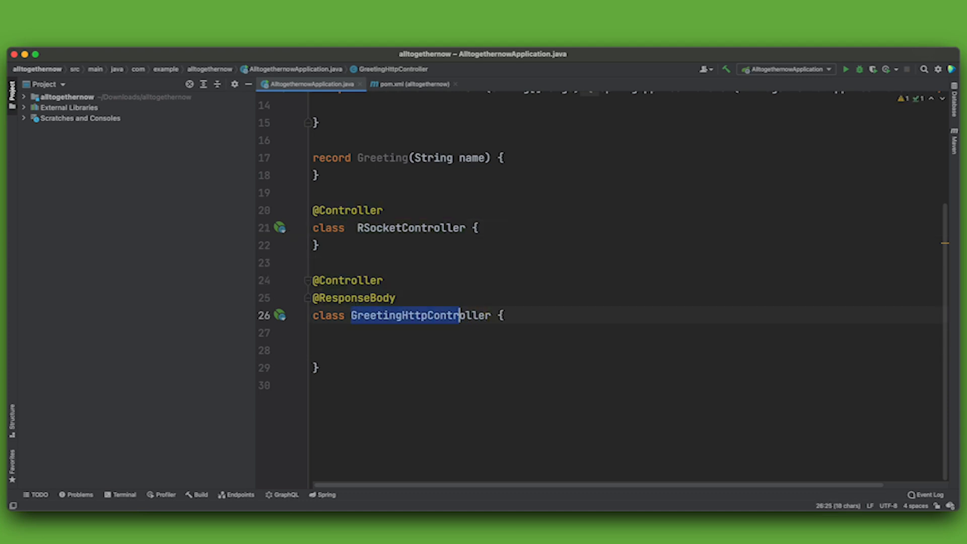
{"action": "type", "text": "HttpController"}
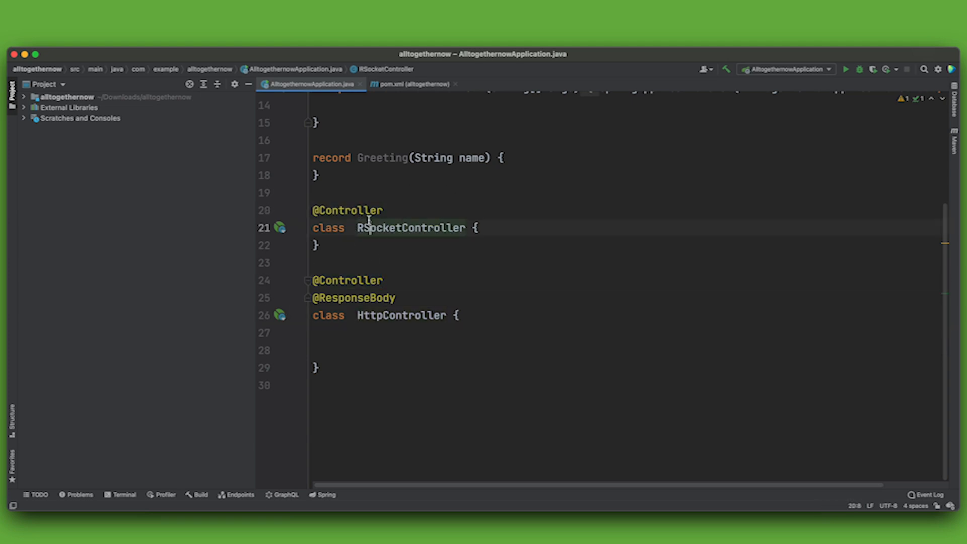
{"action": "double_click", "coordinate": [409, 228]}
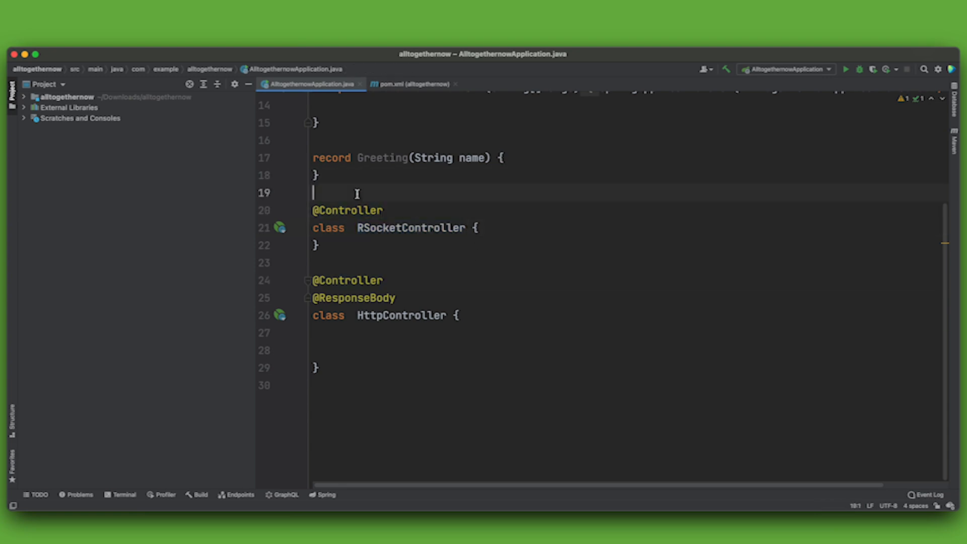
{"action": "double_click", "coordinate": [347, 210]}
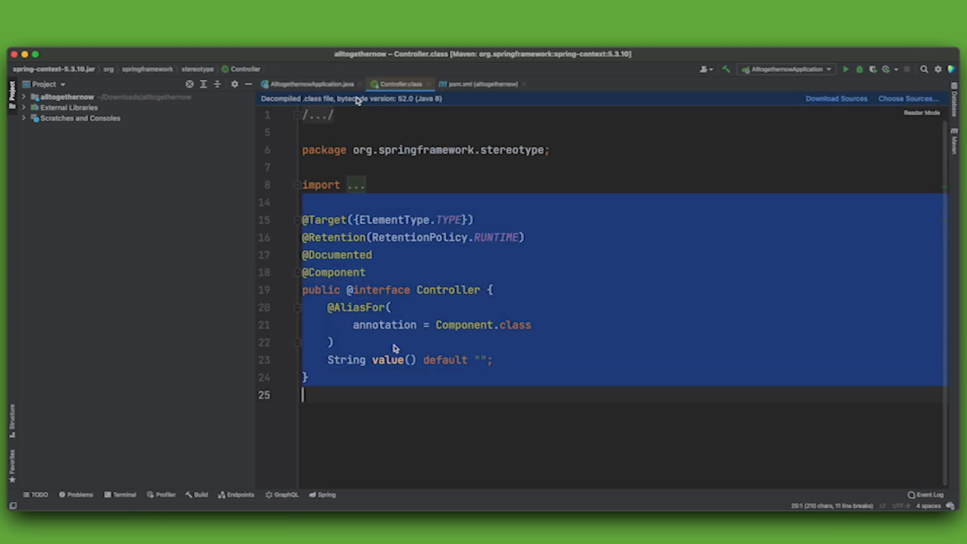
{"action": "left_click", "coordinate": [314, 83]}
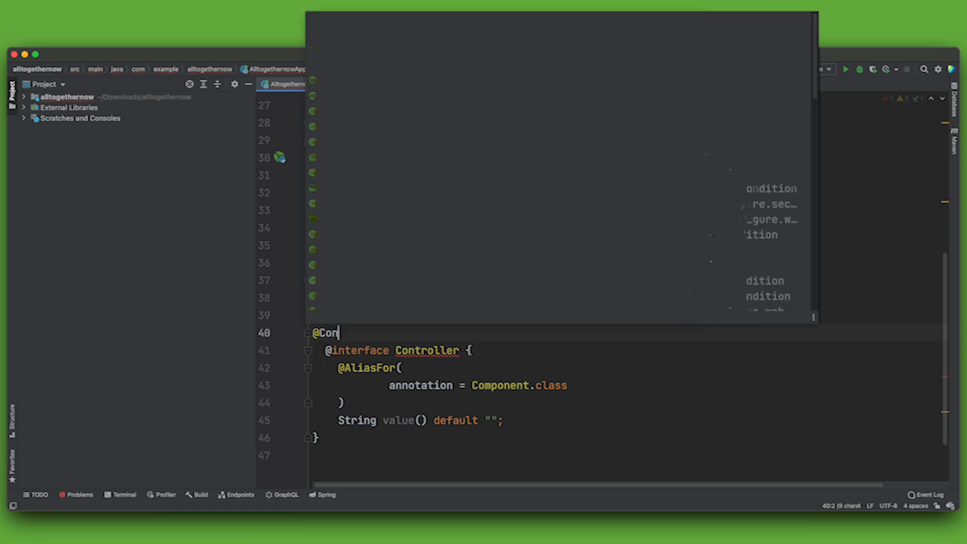
{"action": "key", "text": "Enter"}
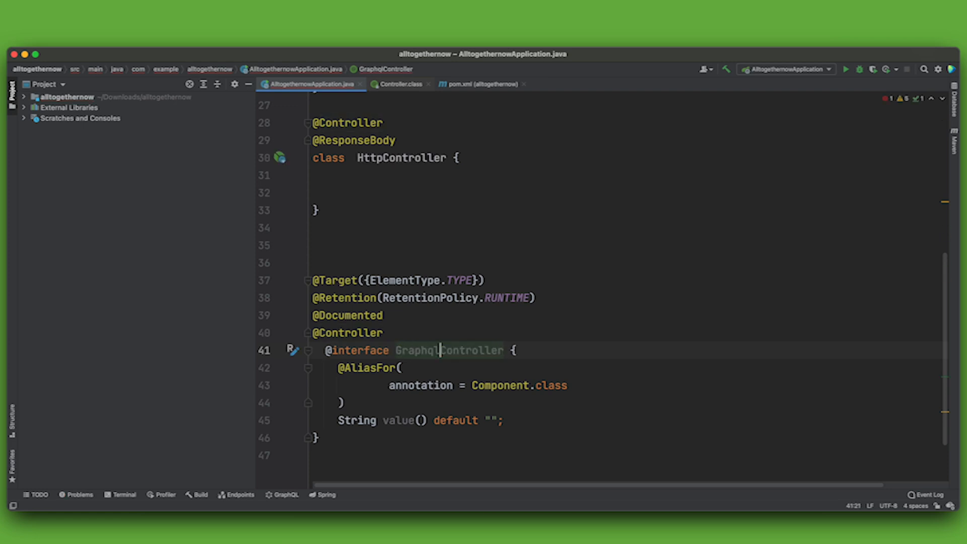
{"action": "double_click", "coordinate": [500, 385]}
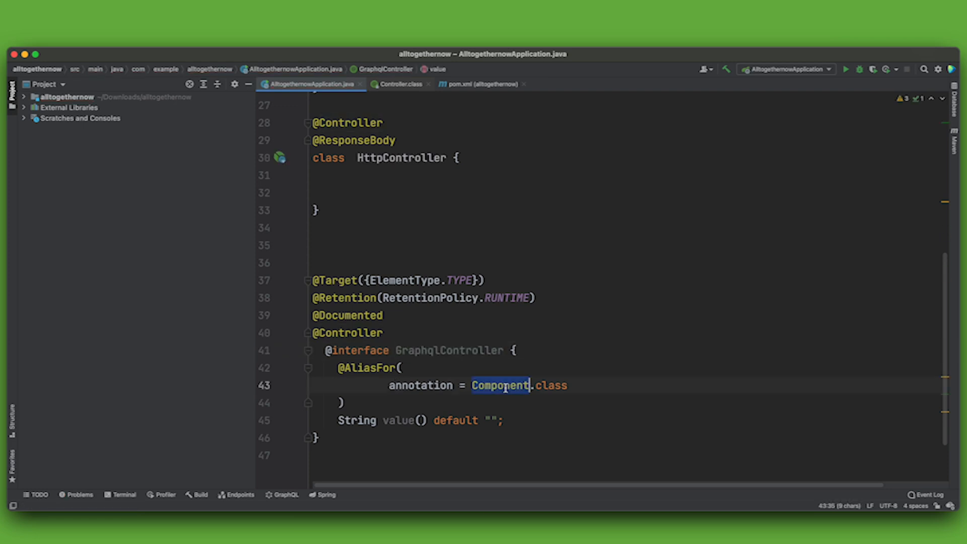
{"action": "type", "text": "Controller"}
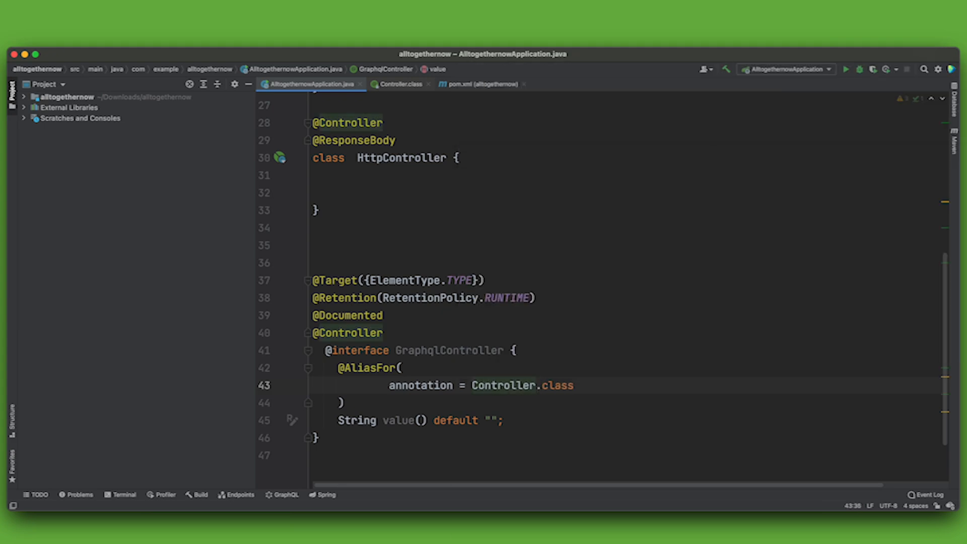
{"action": "left_click", "coordinate": [428, 350]}
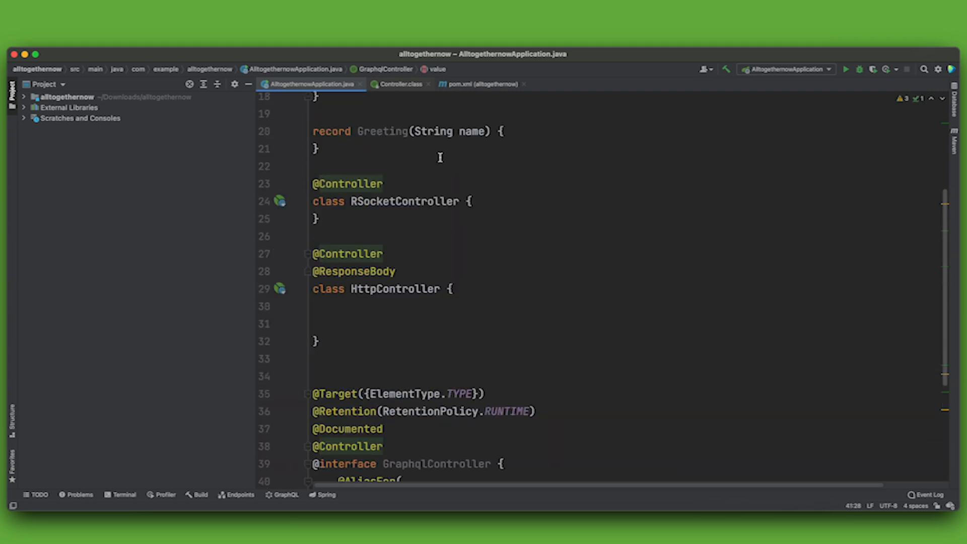
{"action": "scroll", "scroll_direction": "down", "scroll_amount": 3}
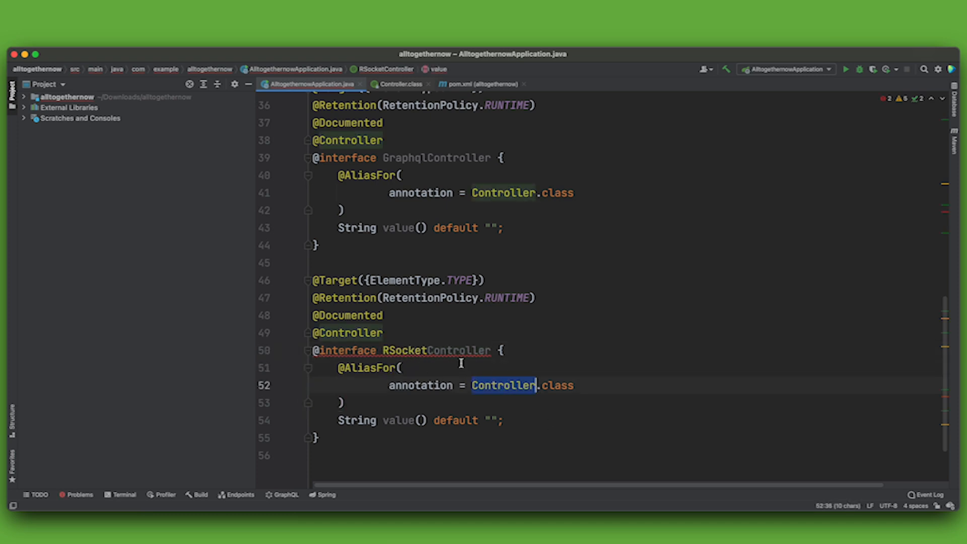
{"action": "mouse_move", "coordinate": [445, 350]}
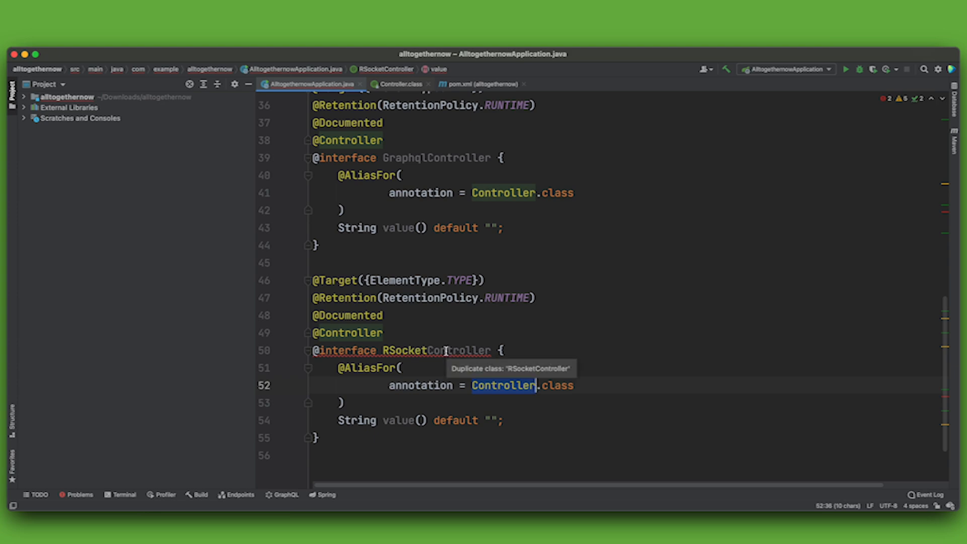
- Start renaming the clashing RSocketController class by prefixing it with G
{"action": "scroll", "scroll_direction": "down", "scroll_amount": 3}
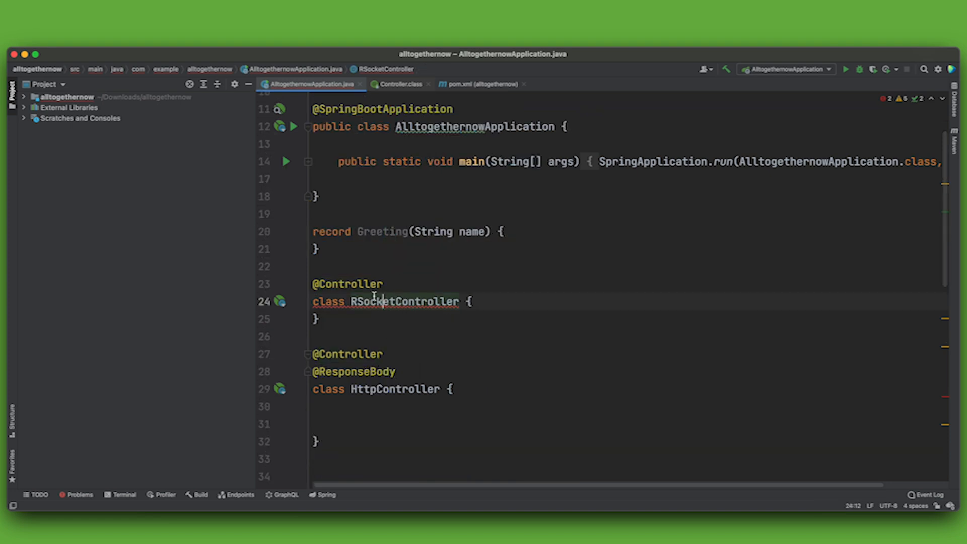
{"action": "type", "text": "G"}
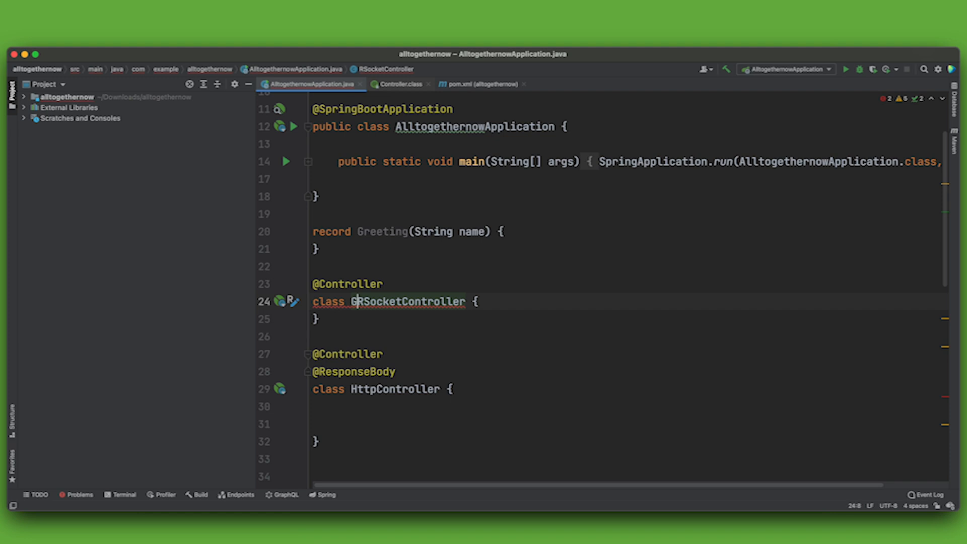
{"action": "type", "text": "Greeting"}
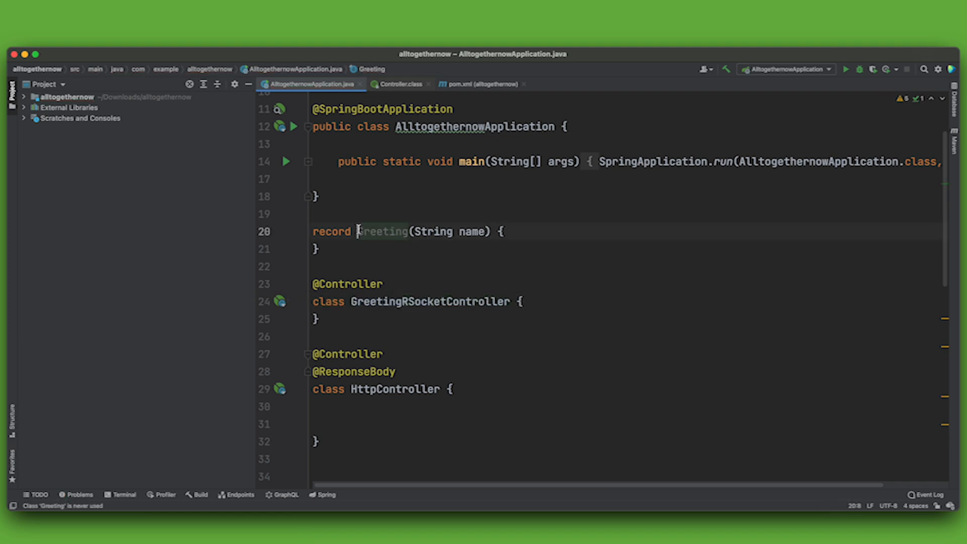
{"action": "double_click", "coordinate": [430, 301]}
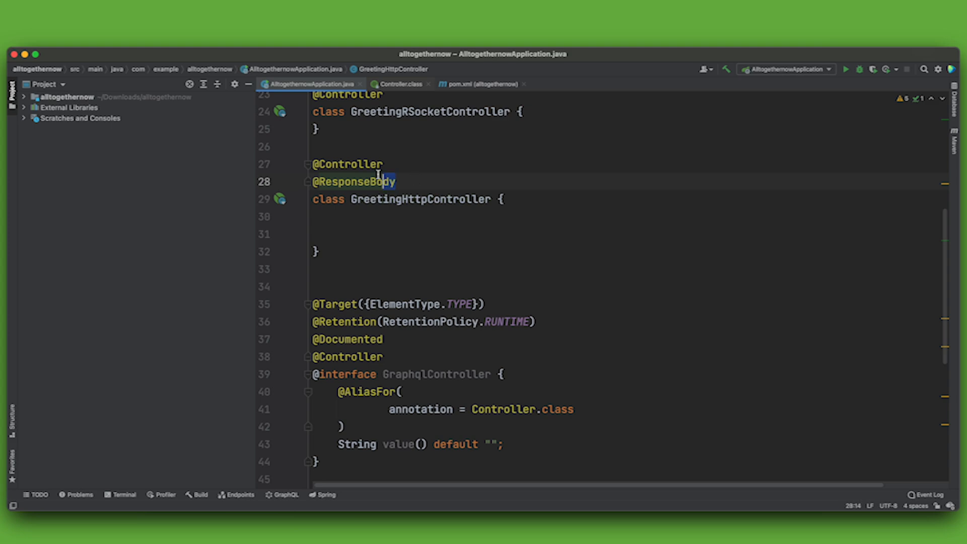
{"action": "type", "text": "@RestC"}
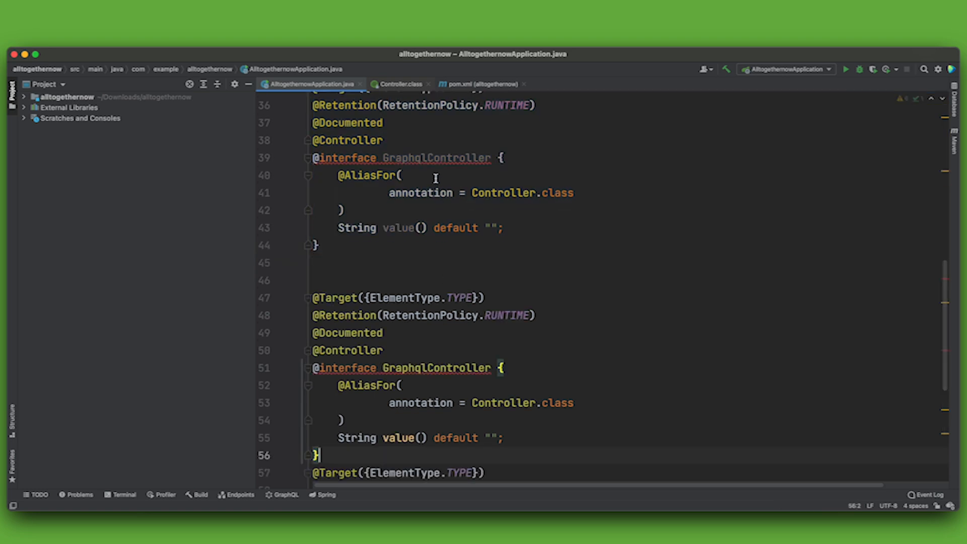
- Rename the first annotation copy to MvcController, inspect RestController's source, and select the Http class for renaming
{"action": "double_click", "coordinate": [438, 158]}
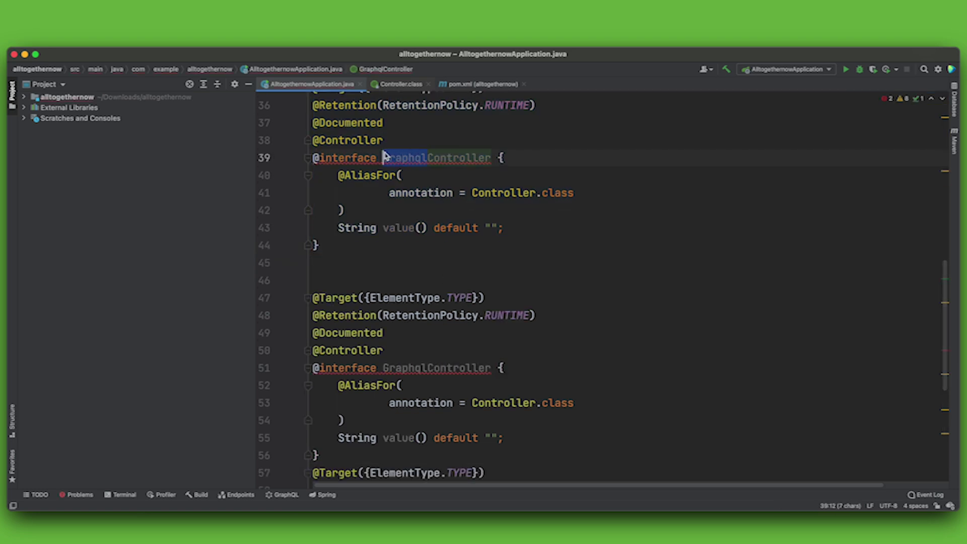
{"action": "type", "text": "MvcController"}
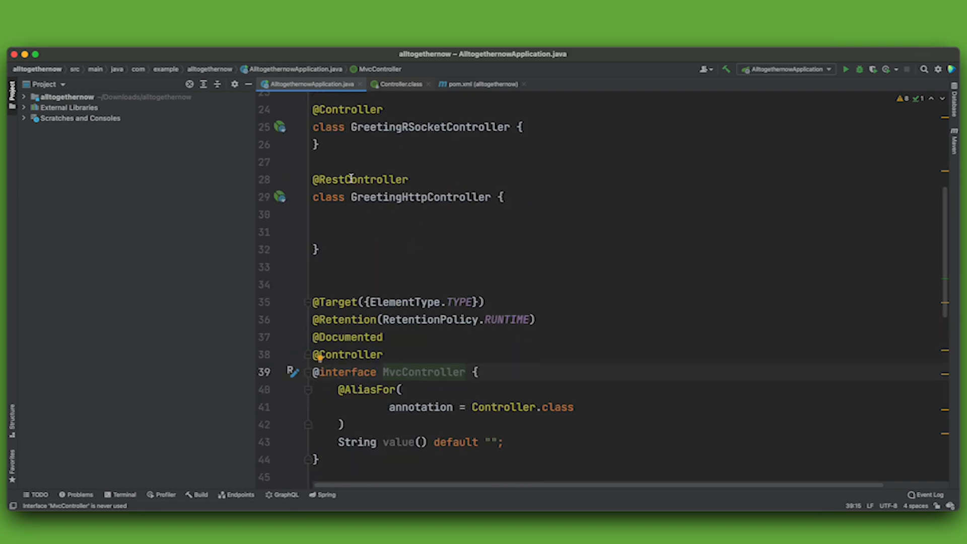
{"action": "double_click", "coordinate": [360, 180]}
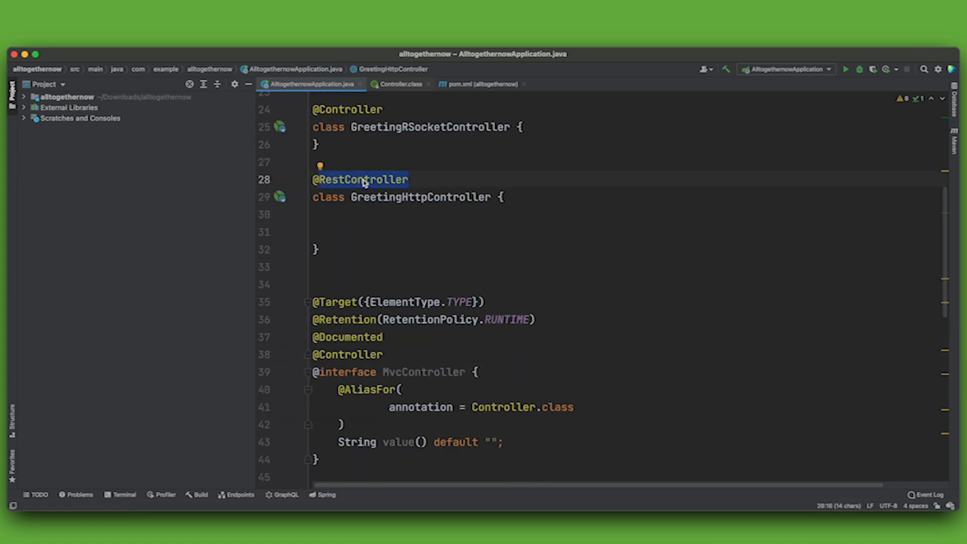
{"action": "left_click", "coordinate": [364, 180]}
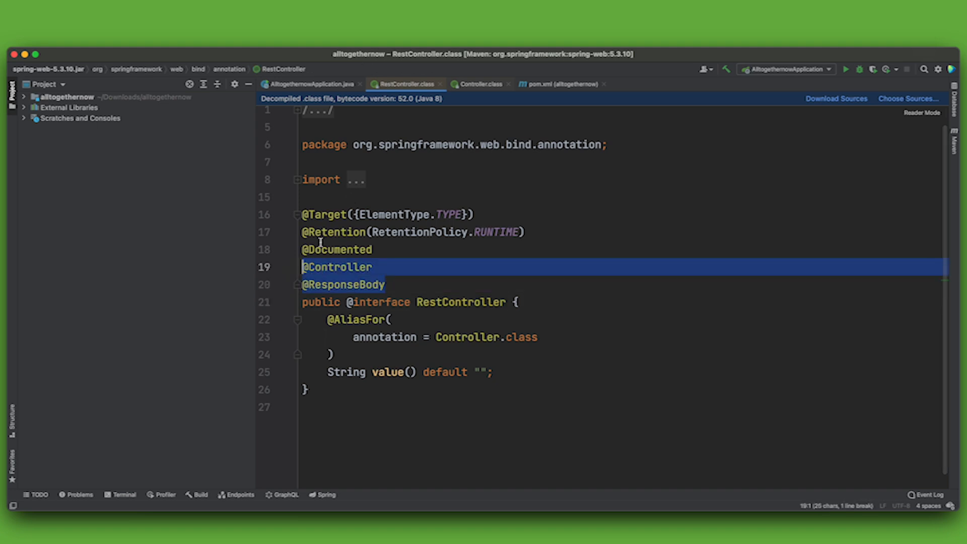
{"action": "left_click", "coordinate": [312, 84]}
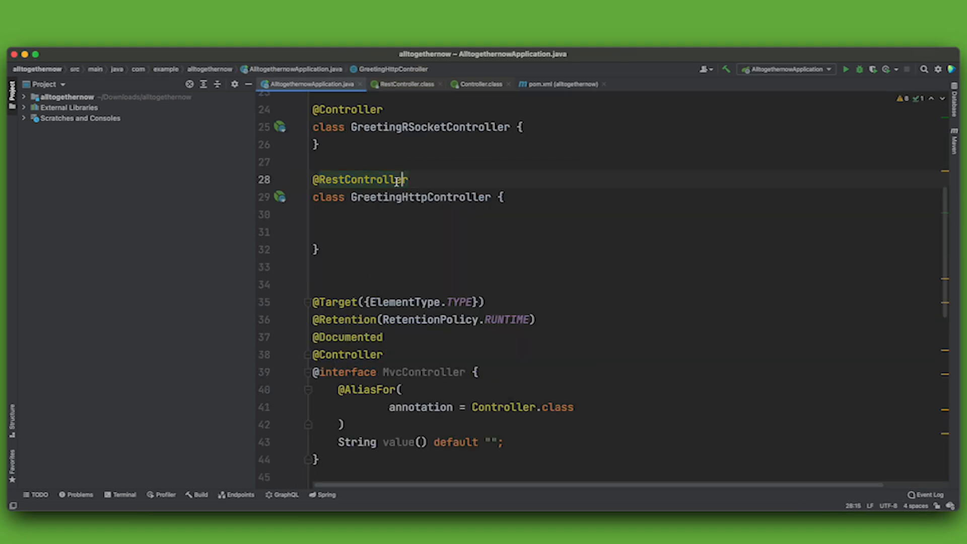
{"action": "double_click", "coordinate": [415, 197]}
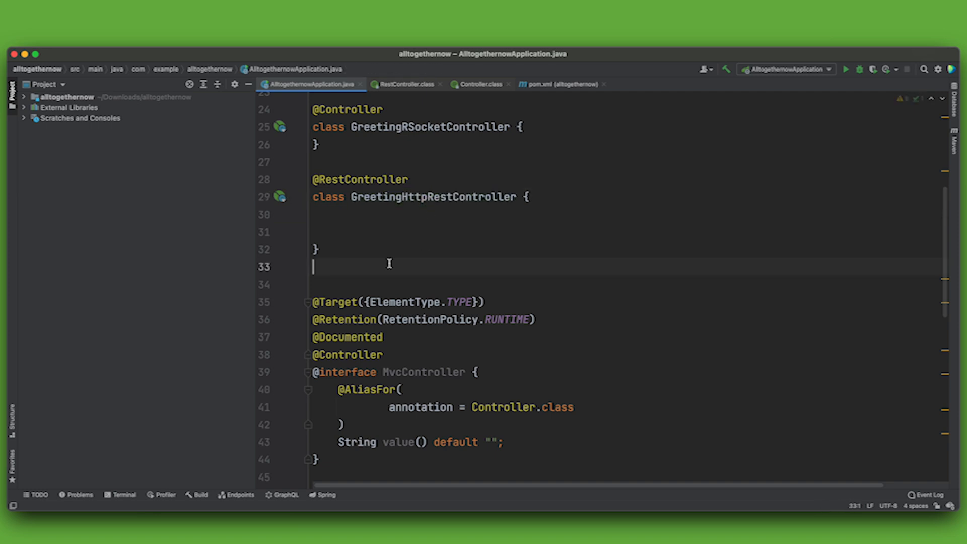
{"action": "type", "text": "@MvcController"}
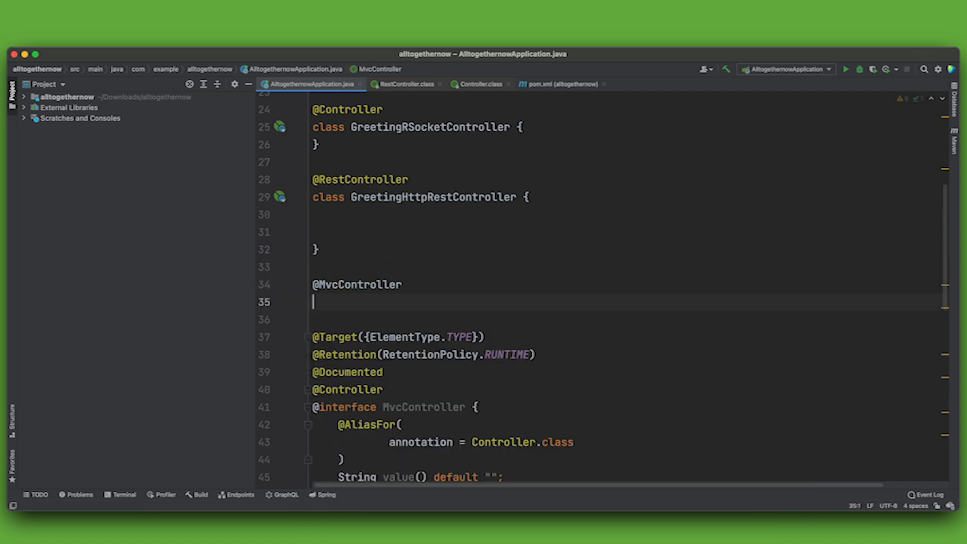
{"action": "type", "text": "class Gr"}
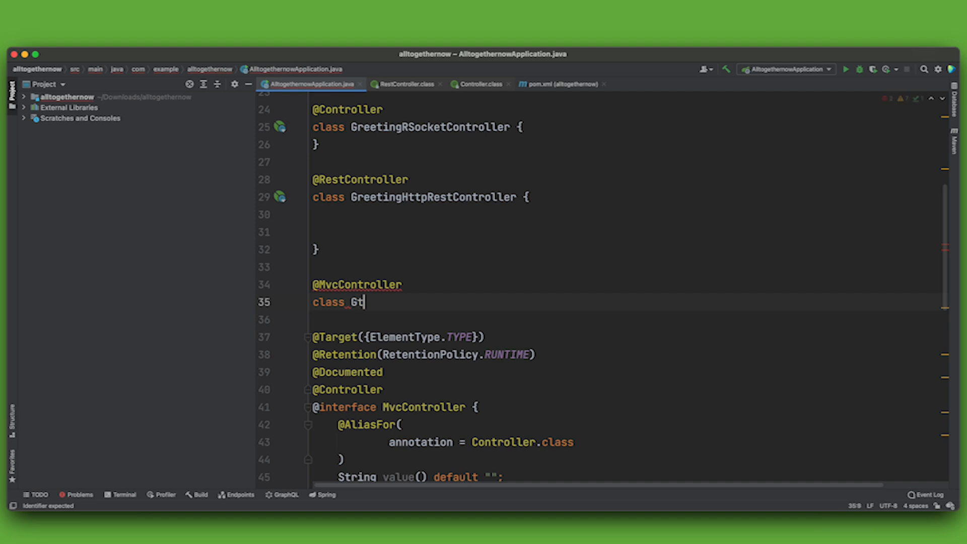
{"action": "type", "text": "reetings"}
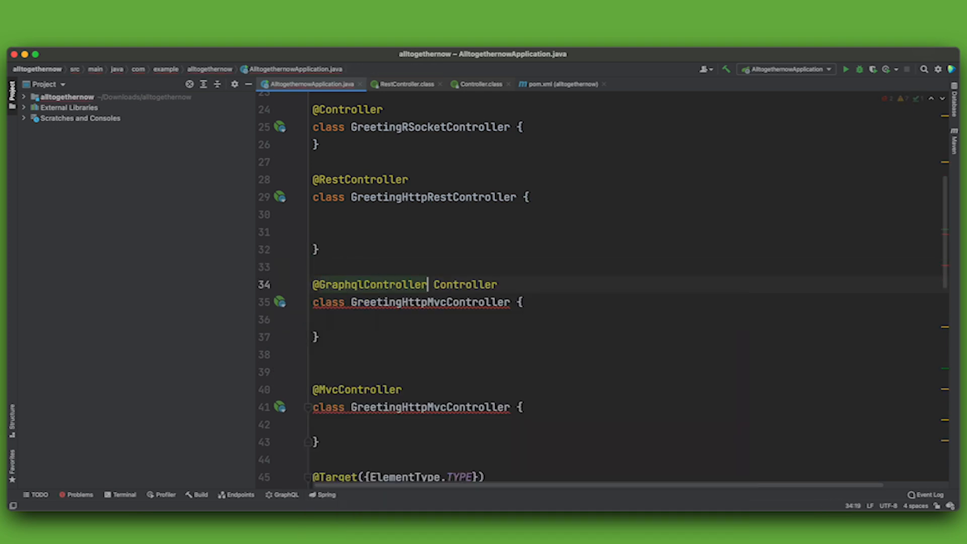
{"action": "key", "text": "Backspace"}
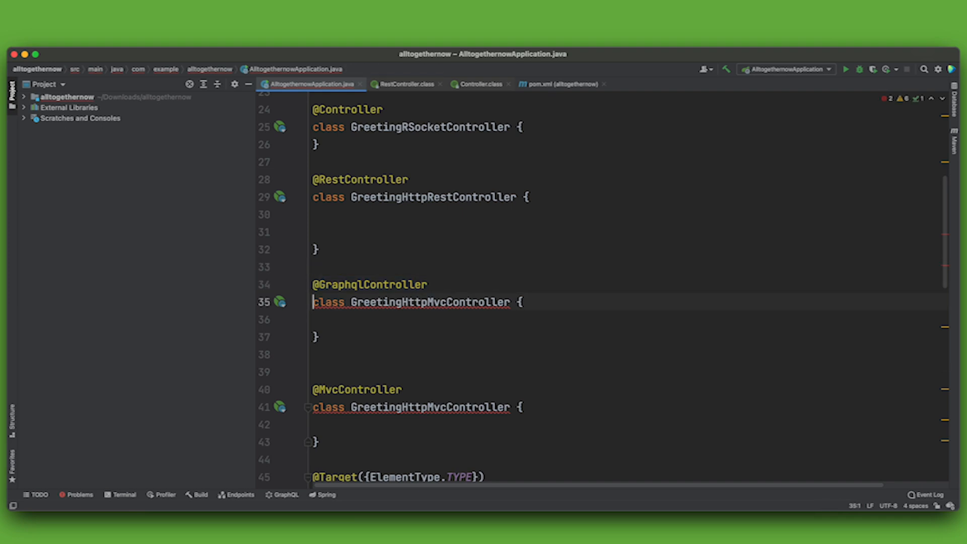
{"action": "double_click", "coordinate": [501, 302]}
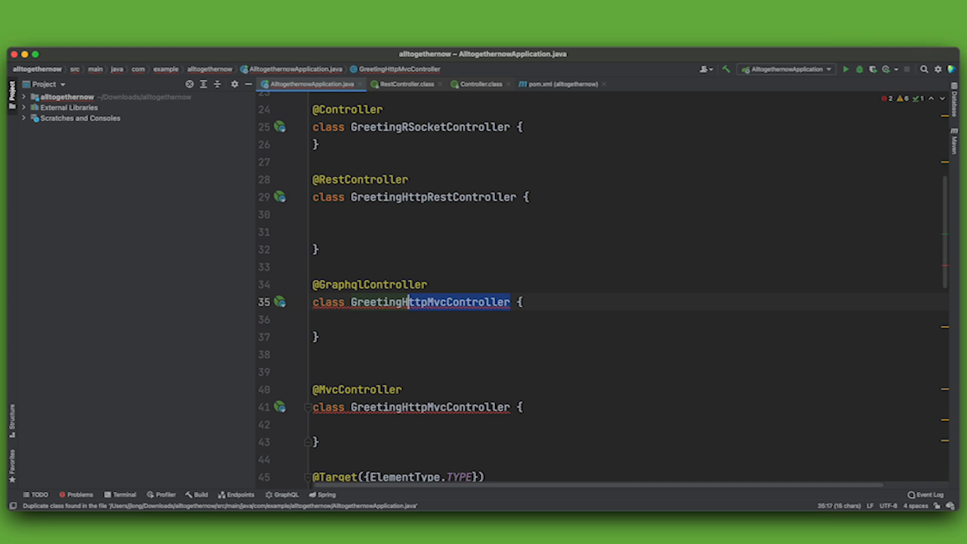
{"action": "type", "text": "Graphql"}
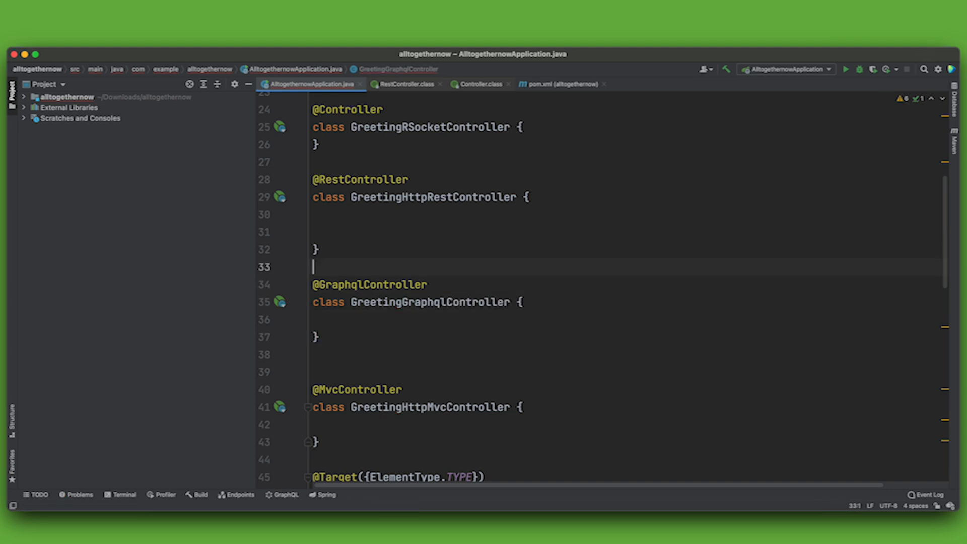
{"action": "type", "text": "@RSocketController"}
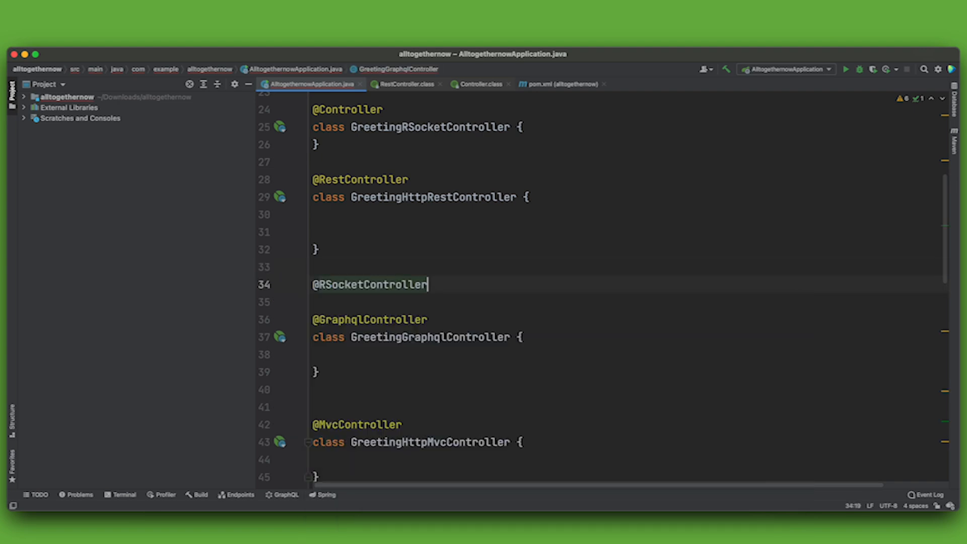
{"action": "type", "text": "class Gr"}
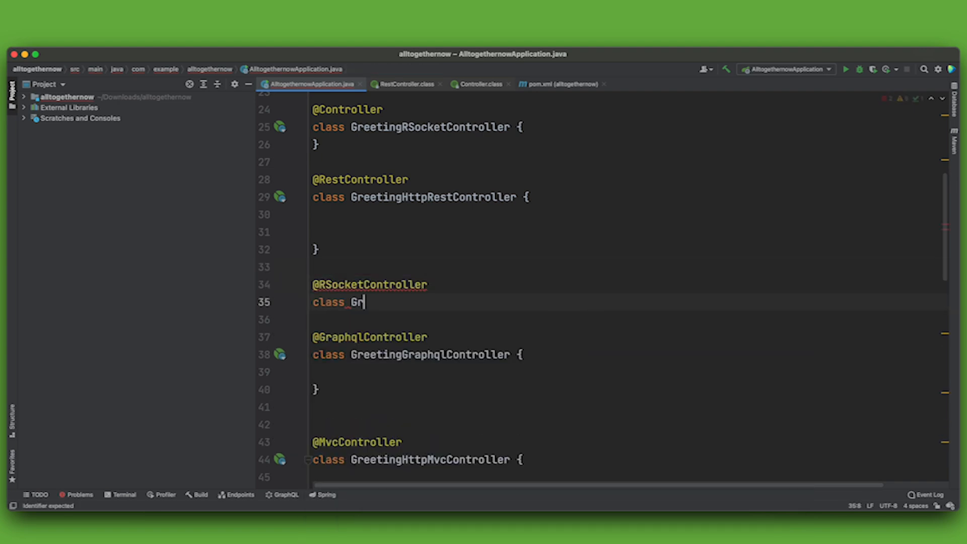
{"action": "type", "text": "eetingRSocketCo"}
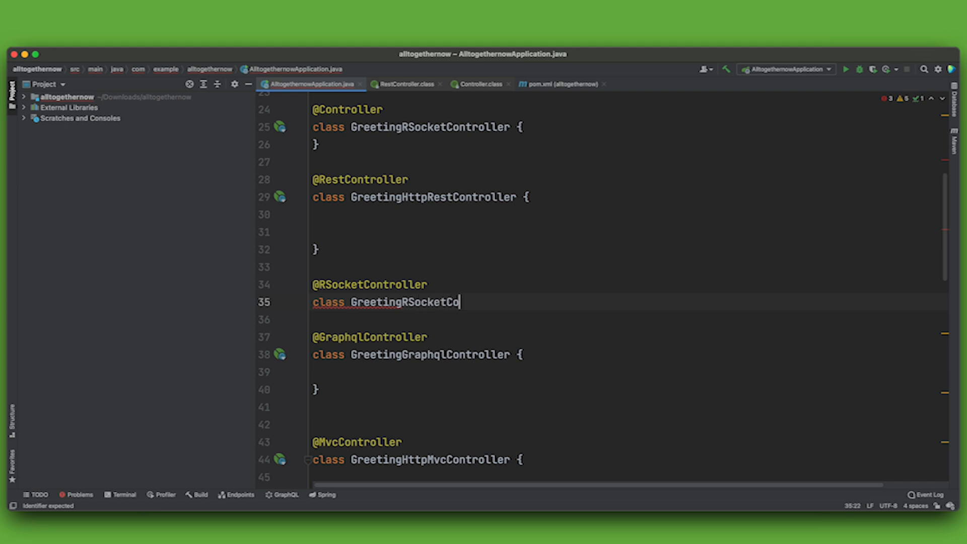
{"action": "type", "text": "ntroller {"}
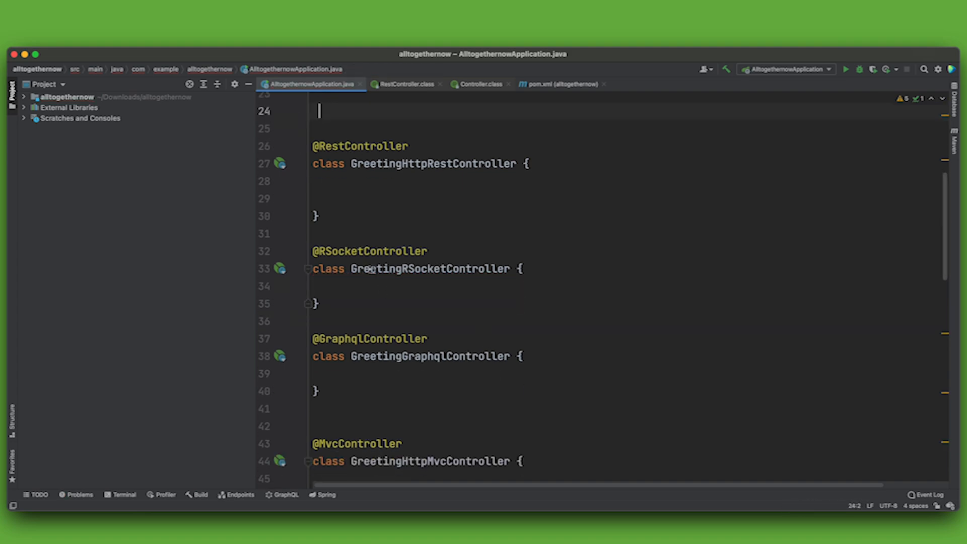
{"action": "scroll", "scroll_direction": "down", "scroll_amount": 3}
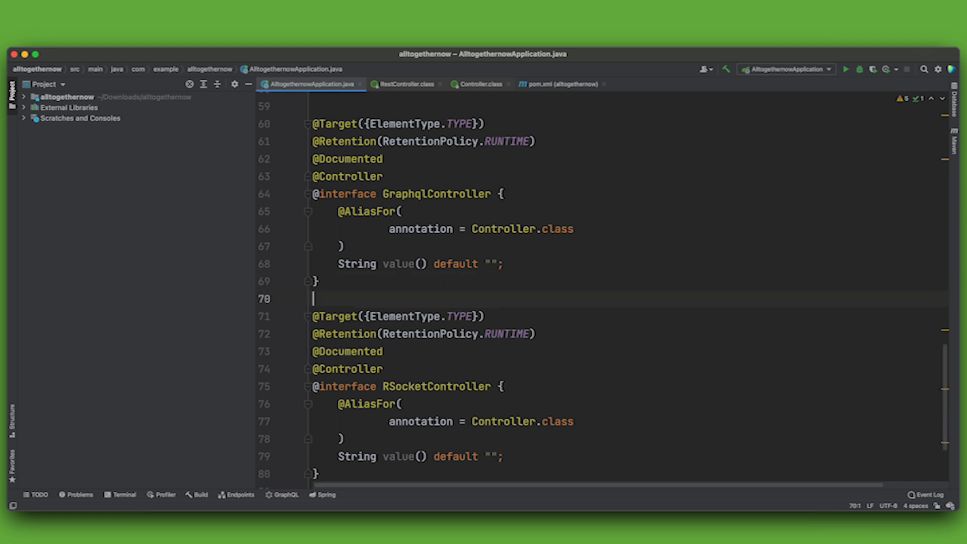
- Reformat the file with Cmd+Option+L, removing the unused import, and inspect RSocketController's value attribute
{"action": "key", "text": "Cmd+Alt+L"}
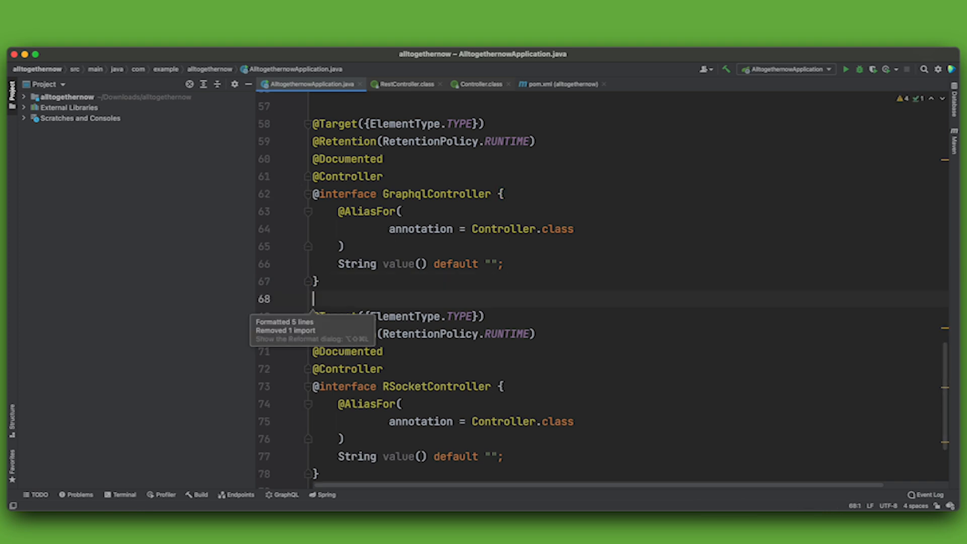
{"action": "double_click", "coordinate": [347, 369]}
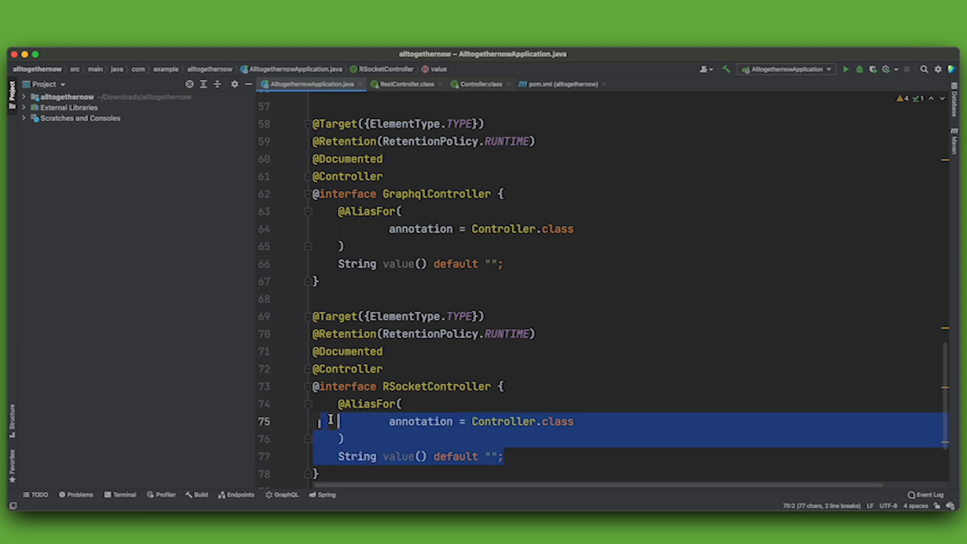
{"action": "left_click", "coordinate": [402, 368]}
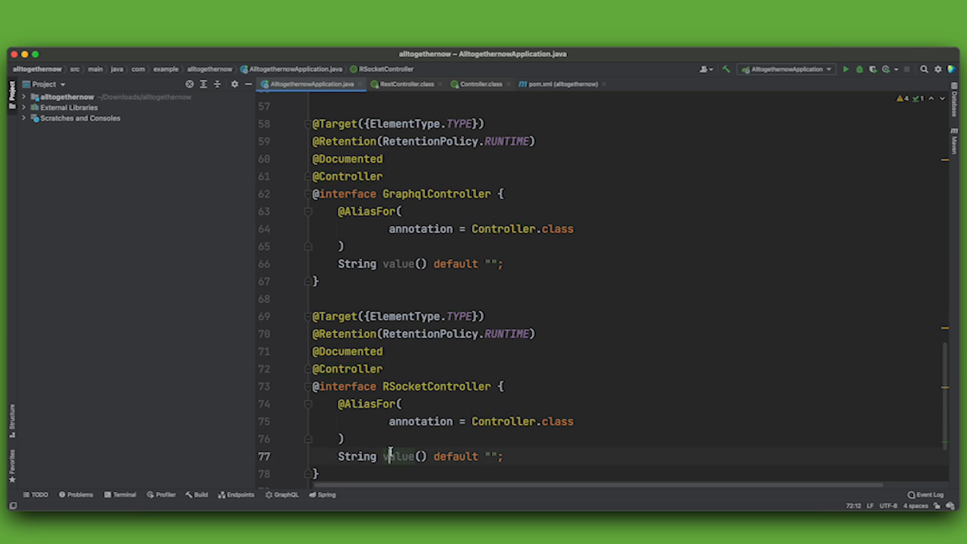
{"action": "double_click", "coordinate": [398, 457]}
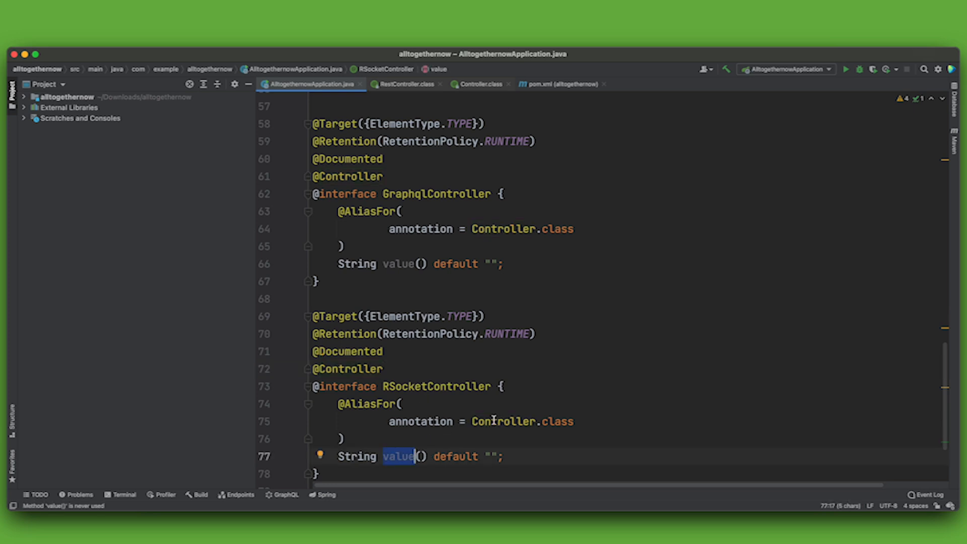
{"action": "mouse_move", "coordinate": [414, 358]}
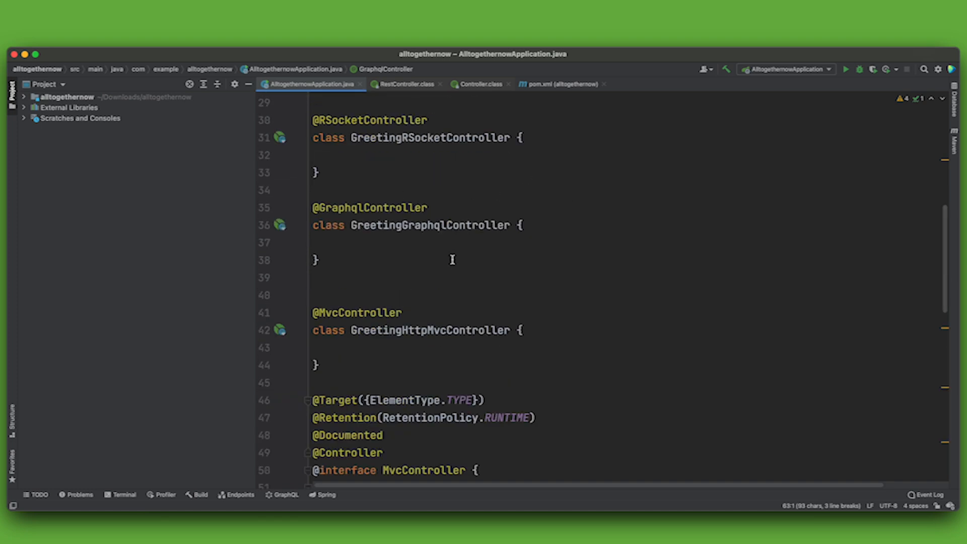
{"action": "mouse_move", "coordinate": [354, 302]}
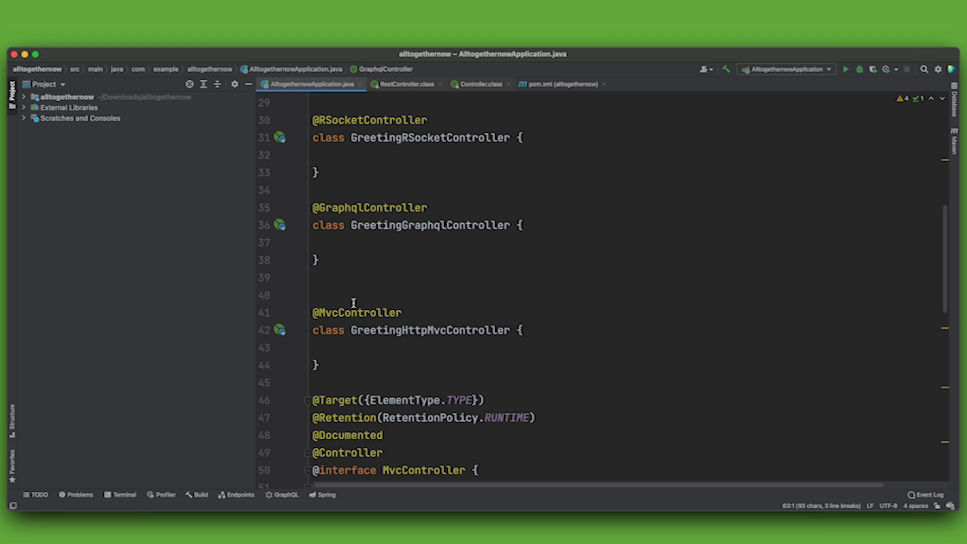
{"action": "double_click", "coordinate": [456, 225]}
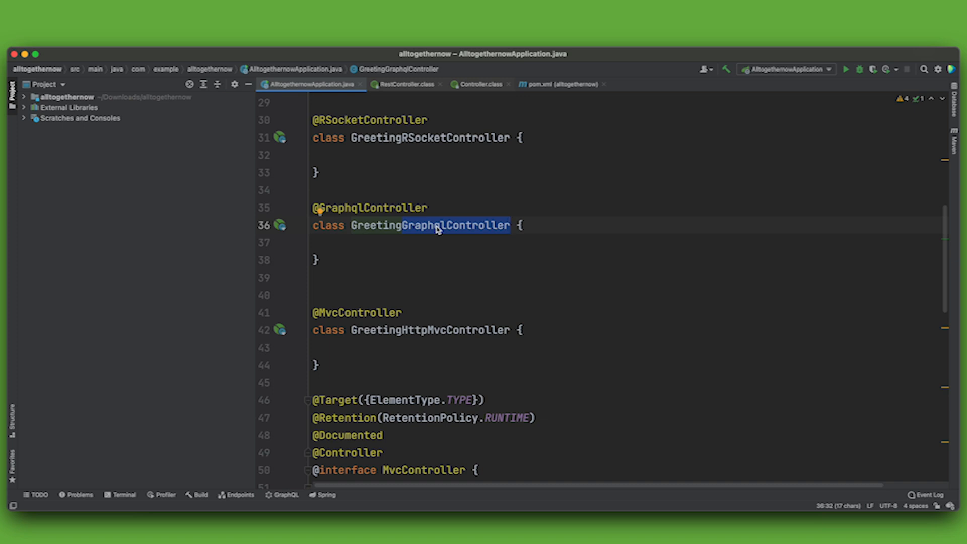
{"action": "scroll", "scroll_direction": "down", "scroll_amount": 3}
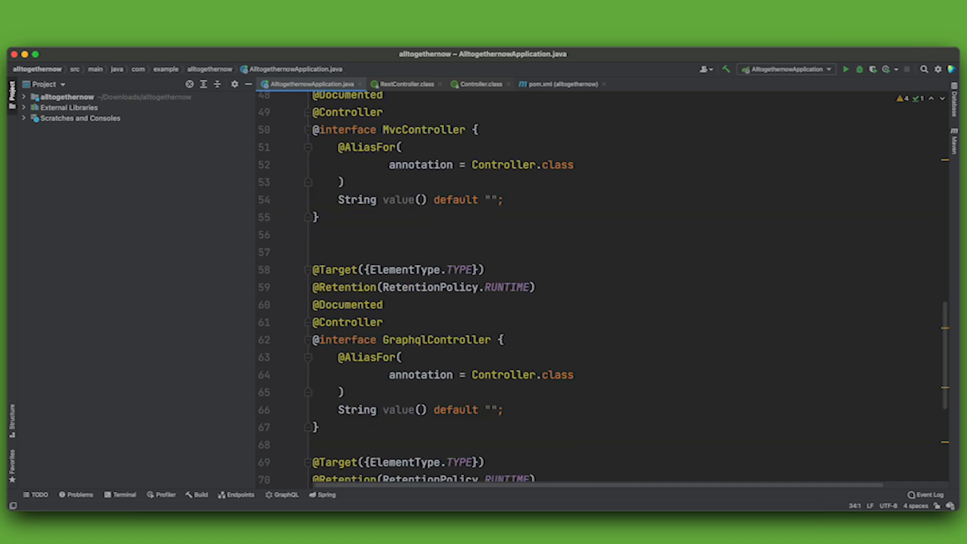